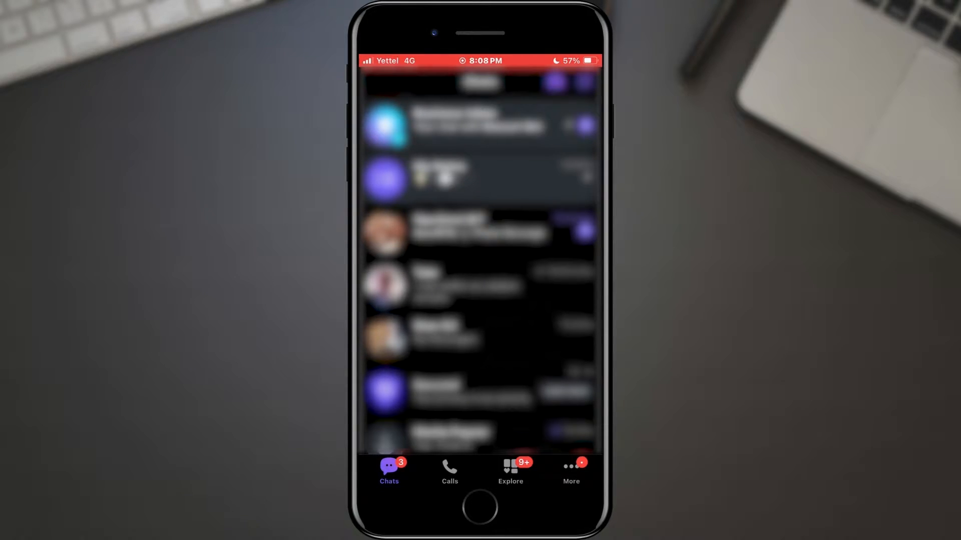
Step: Switch from chats to Viber's More page with Viber Plus, Sticker Market and Settings
left_click(570, 472)
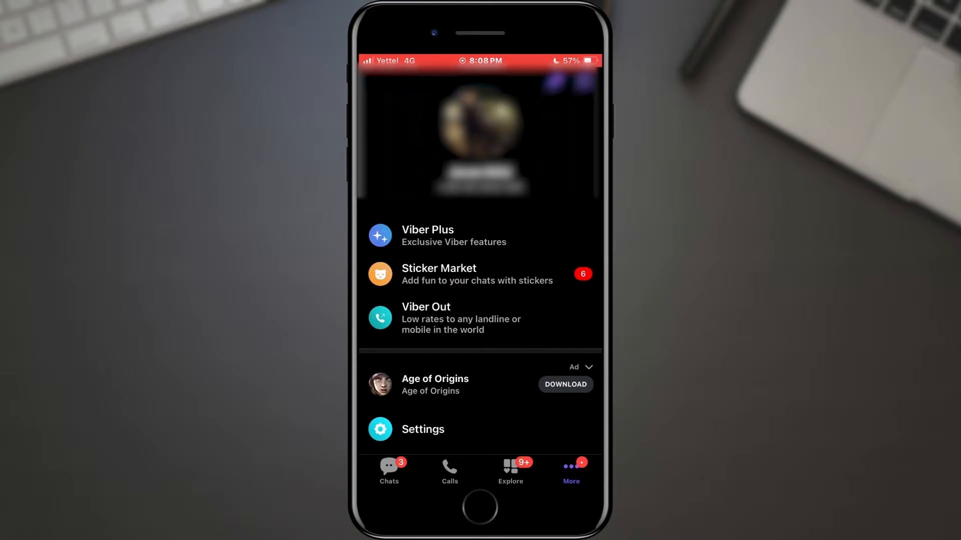
Step: Go into Viber Settings to reach the Media settings page
left_click(422, 429)
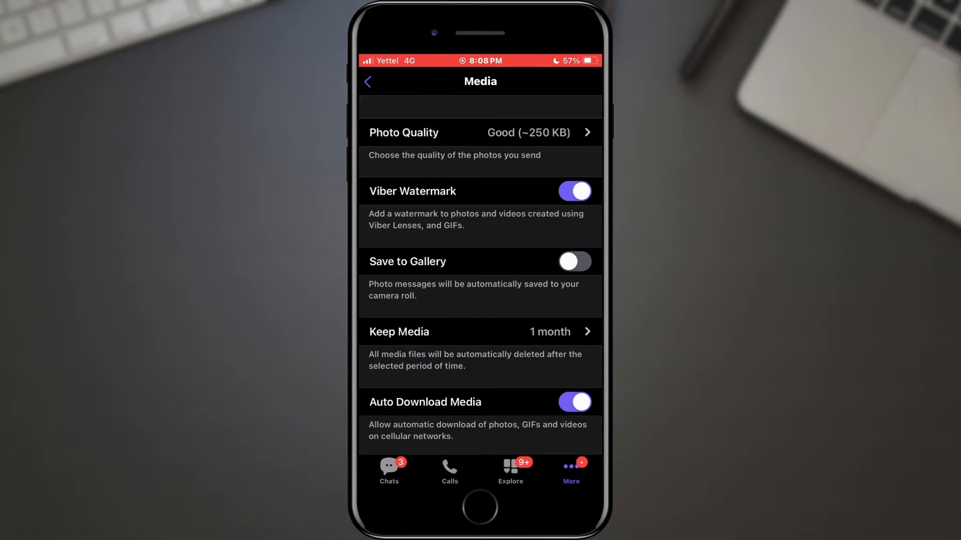
Step: Change the Keep Media period to 1 month
left_click(480, 331)
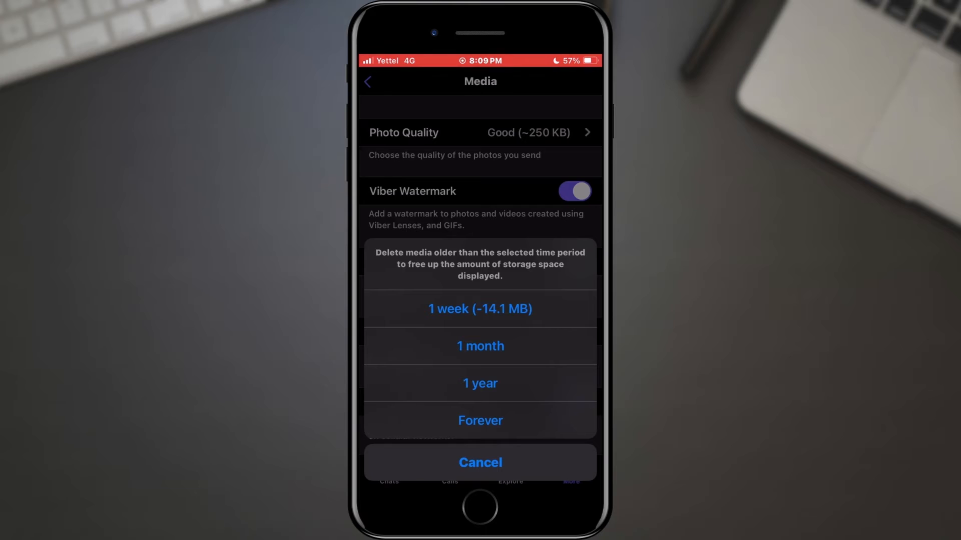
left_click(480, 345)
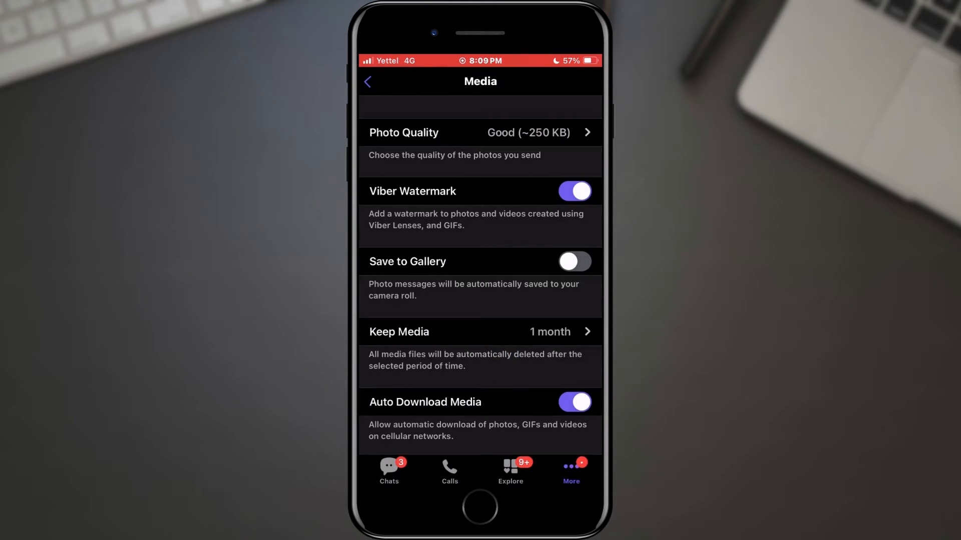